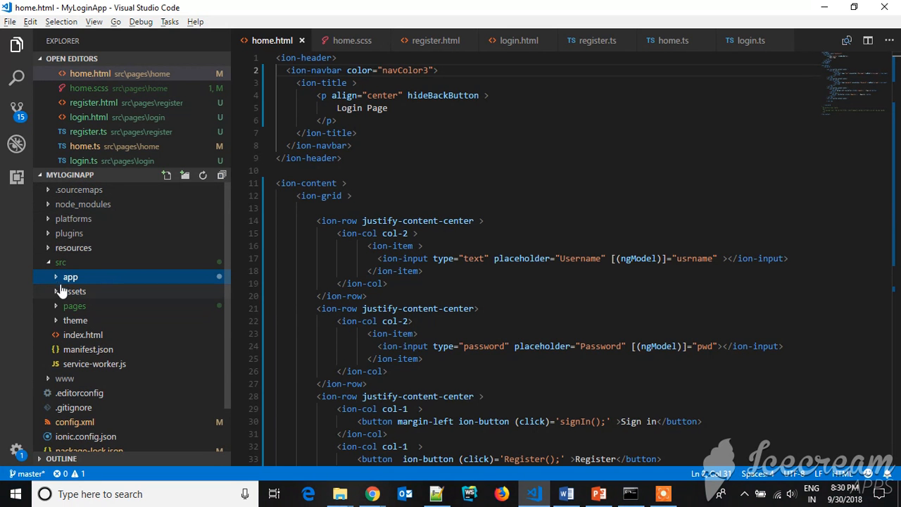
- Re-expand src in the Explorer, then expand the pages and app folders to show their files
click(62, 262)
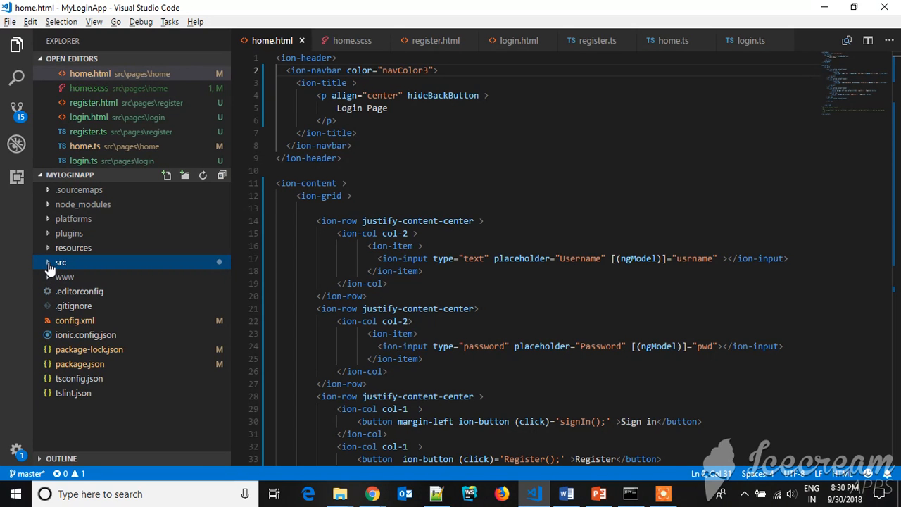
click(62, 262)
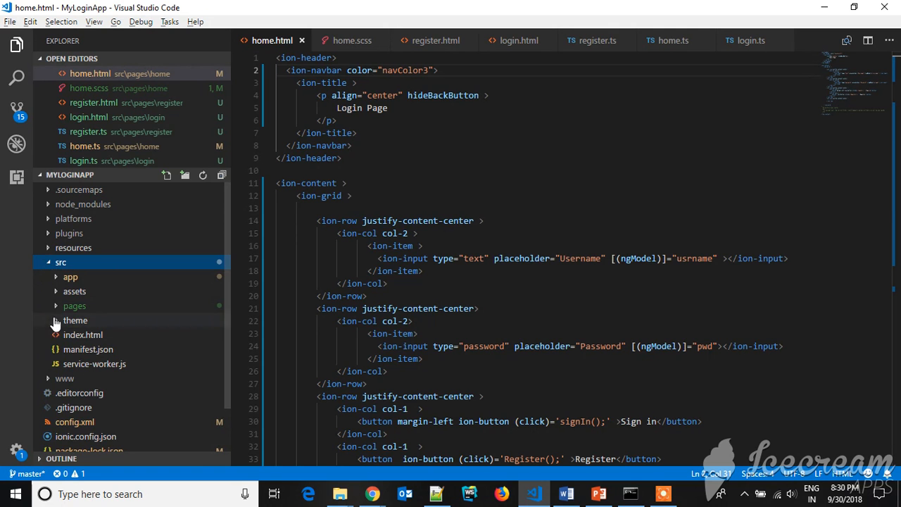
click(70, 306)
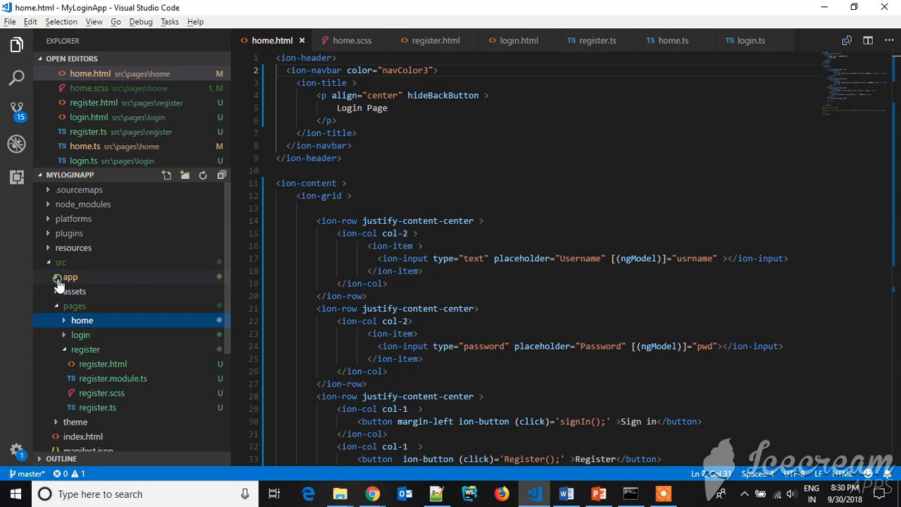
click(70, 276)
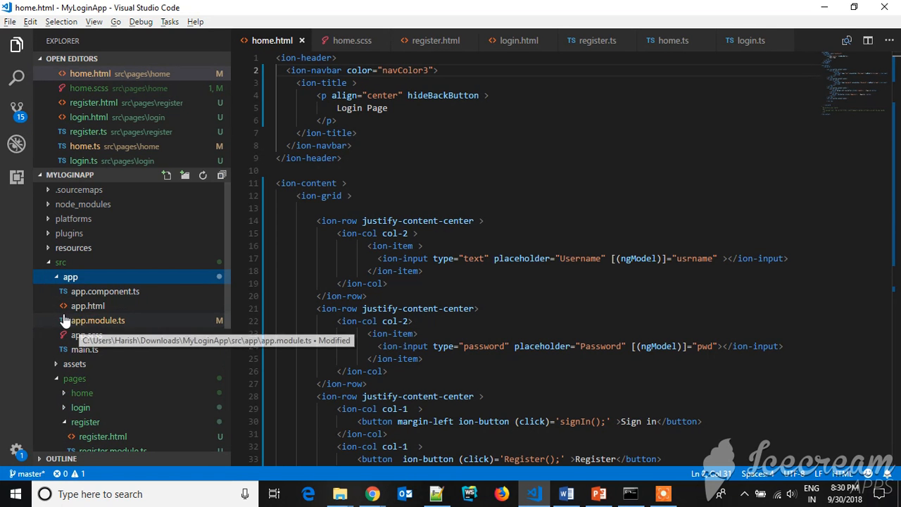
- Open app.module.ts showing Home, Login and Register pages declared, then collapse the app folder
click(95, 321)
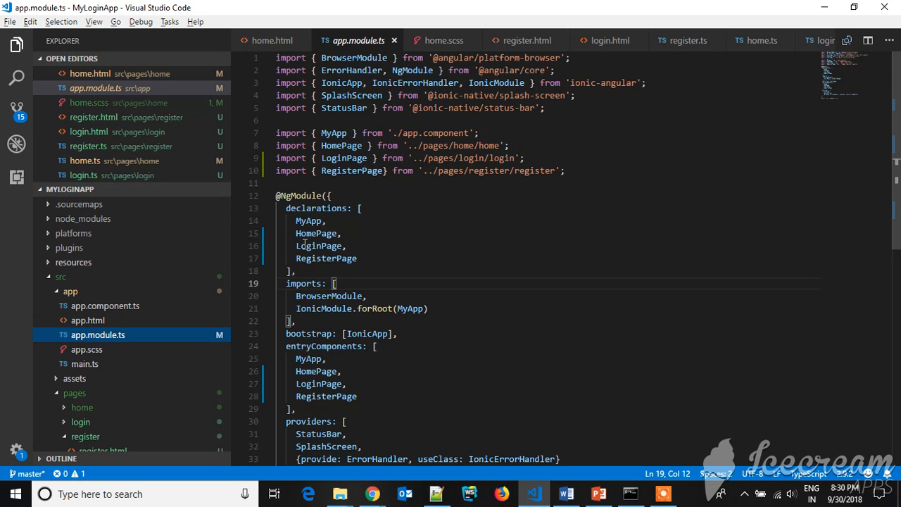
mouse_move(327, 259)
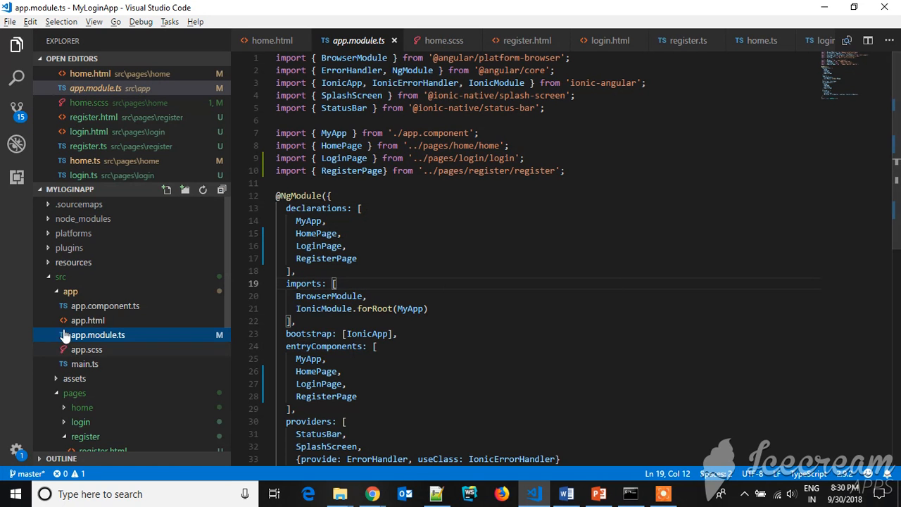
click(70, 290)
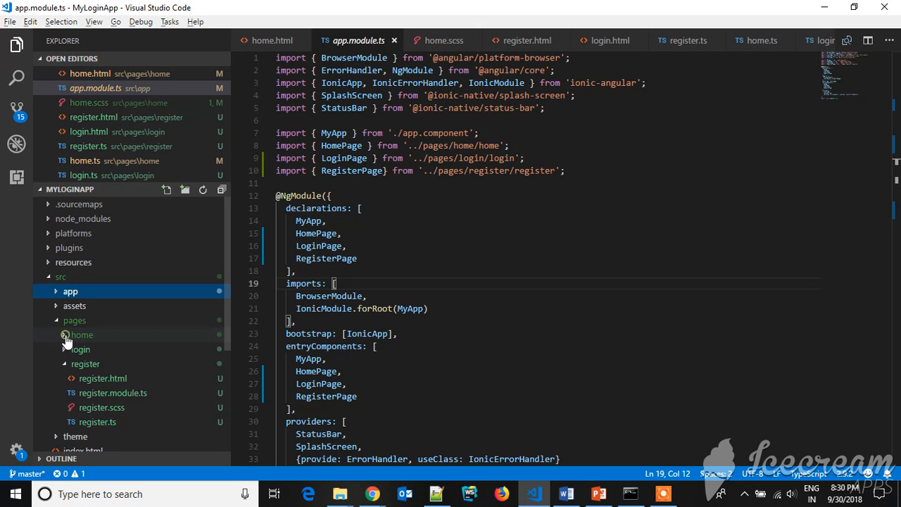
- Expand the home folder and view home.html's username, password, Sign In and Register markup
click(81, 335)
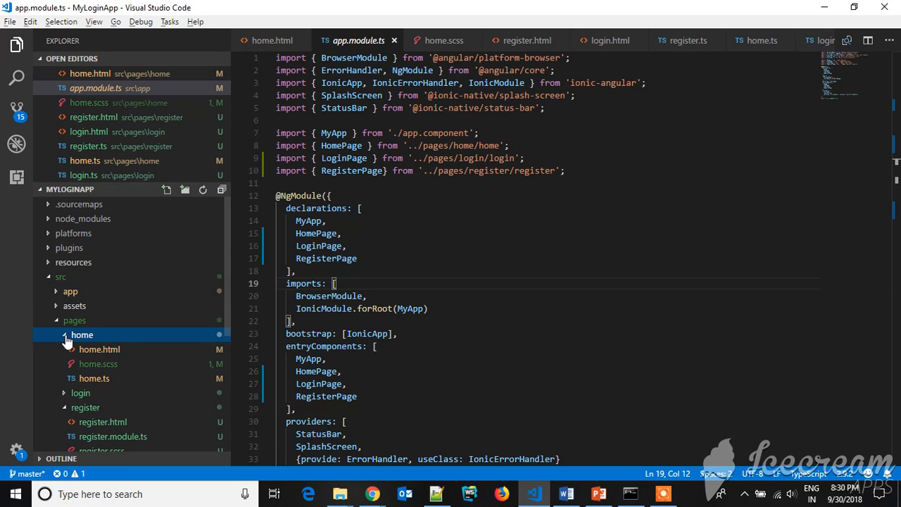
mouse_move(83, 349)
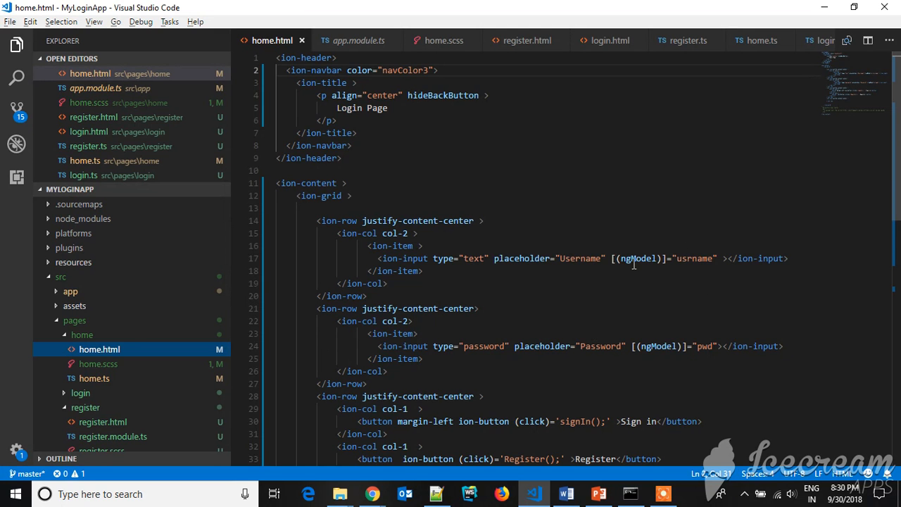
mouse_move(701, 269)
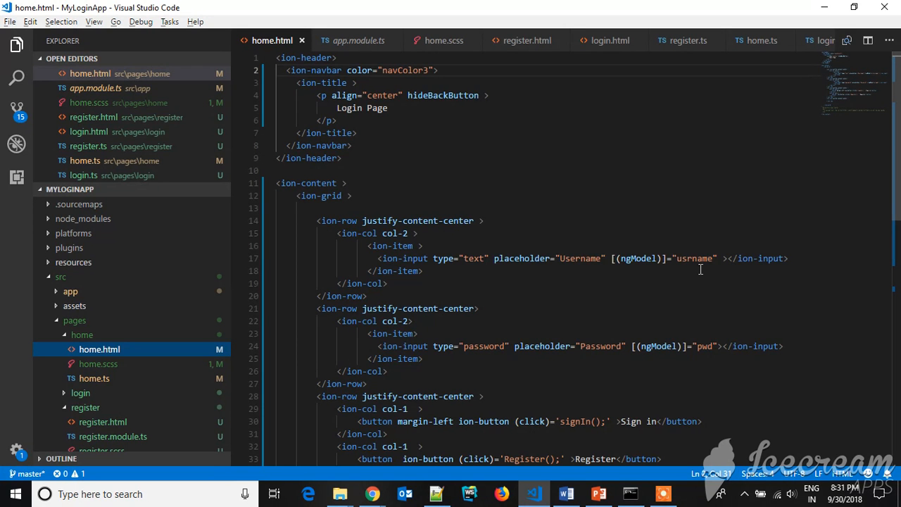
scroll(down, 3)
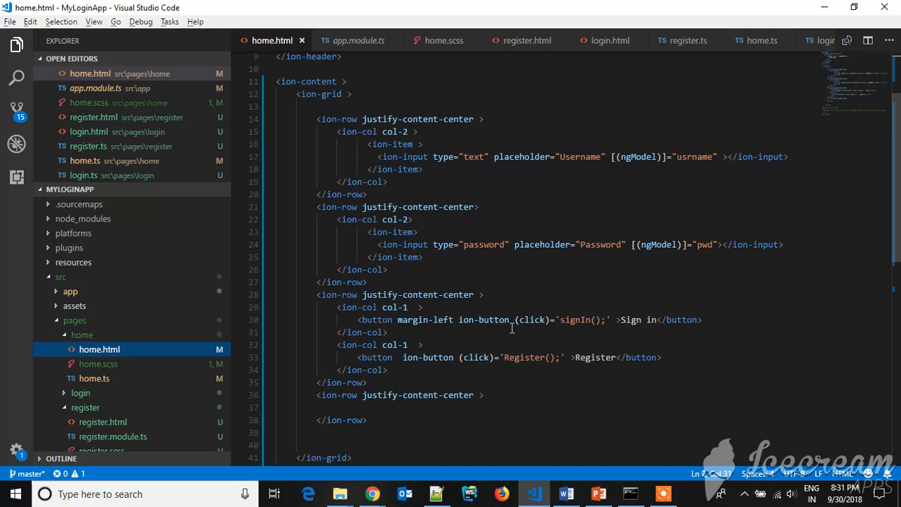
mouse_move(99, 349)
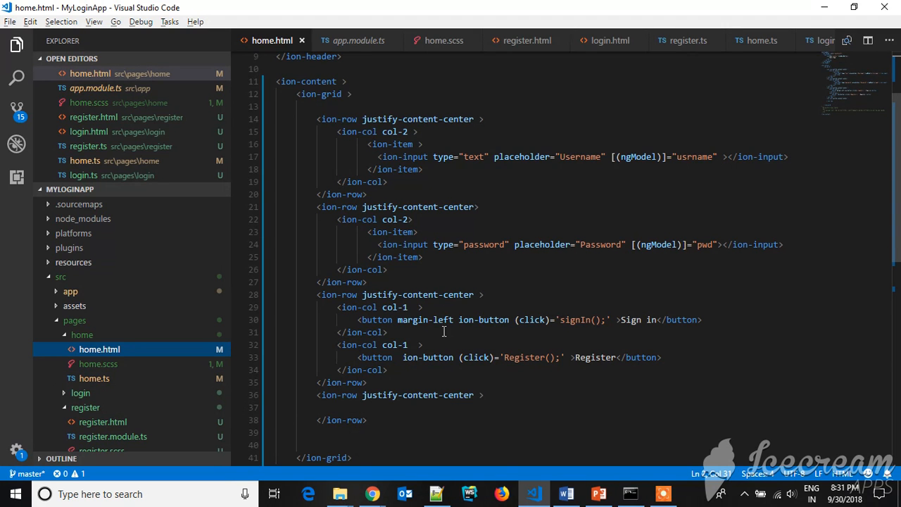
mouse_move(537, 349)
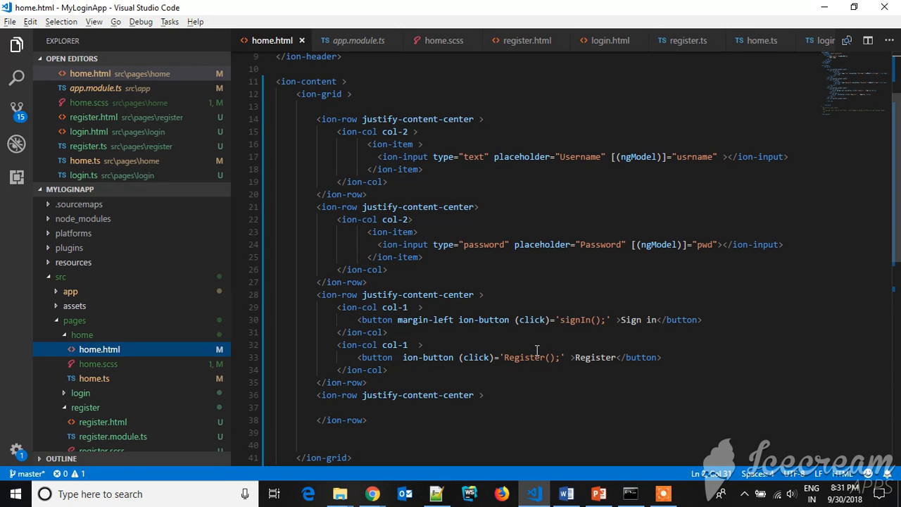
mouse_move(586, 324)
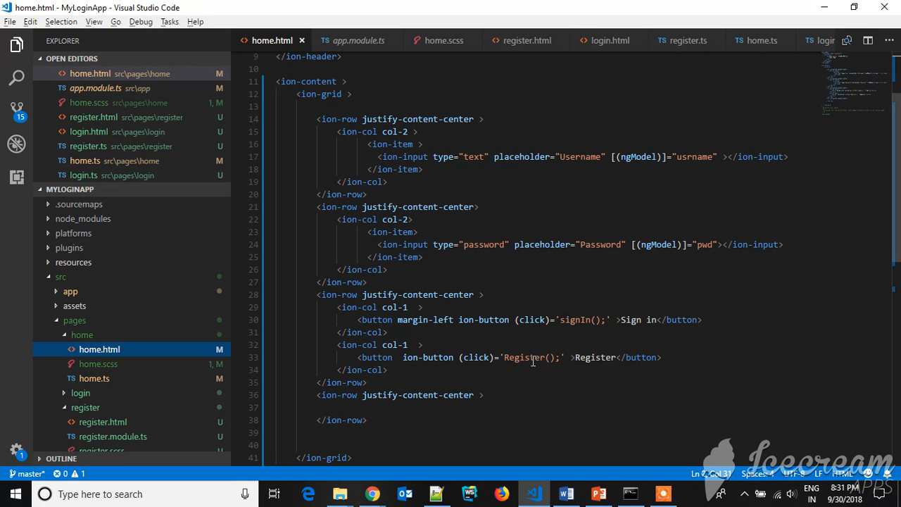
mouse_move(586, 352)
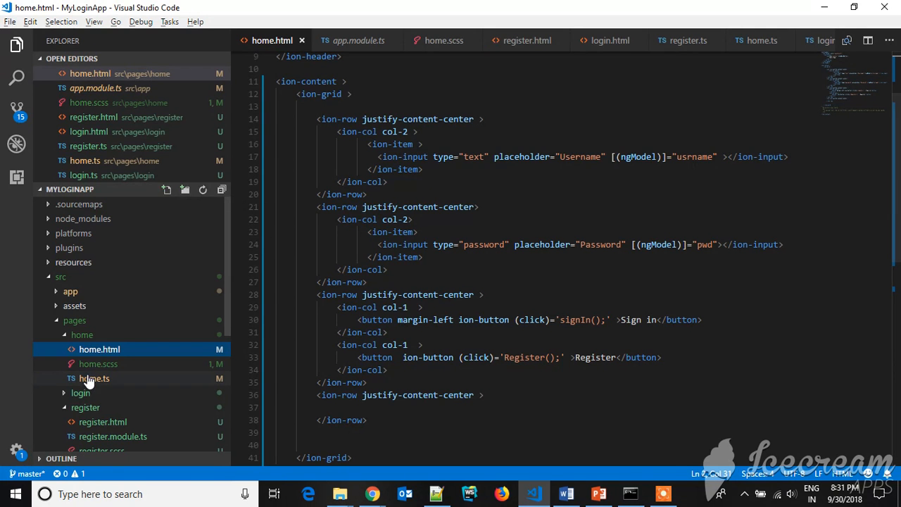
- Open home.ts, inspect the NavController hover documentation, and return to the code from Chrome
click(93, 377)
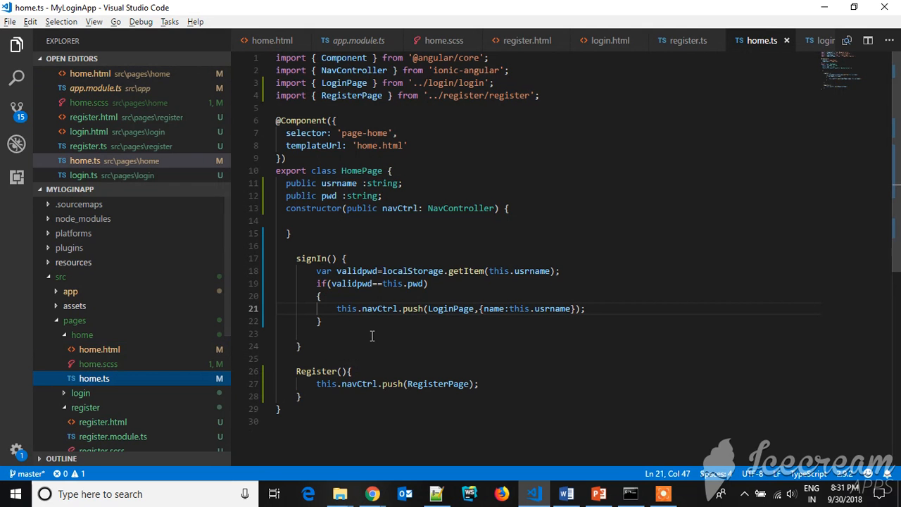
mouse_move(430, 209)
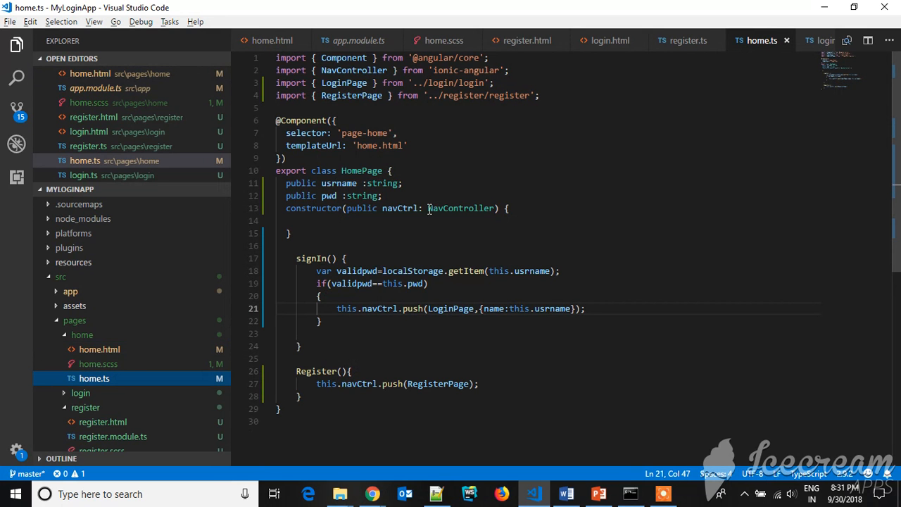
double_click(459, 209)
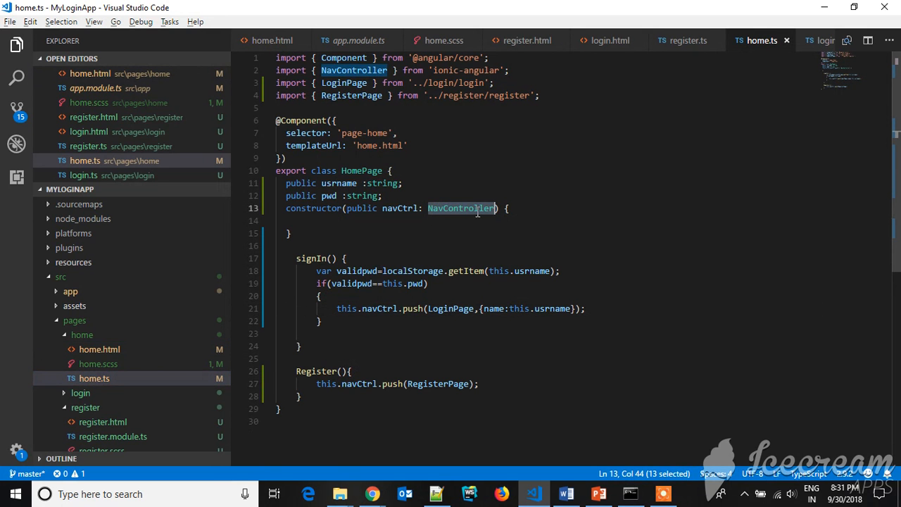
mouse_move(462, 208)
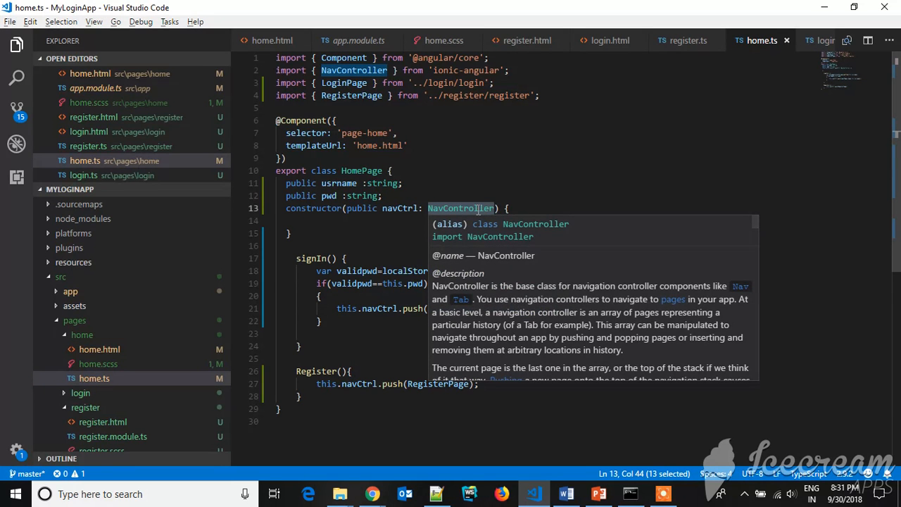
click(501, 160)
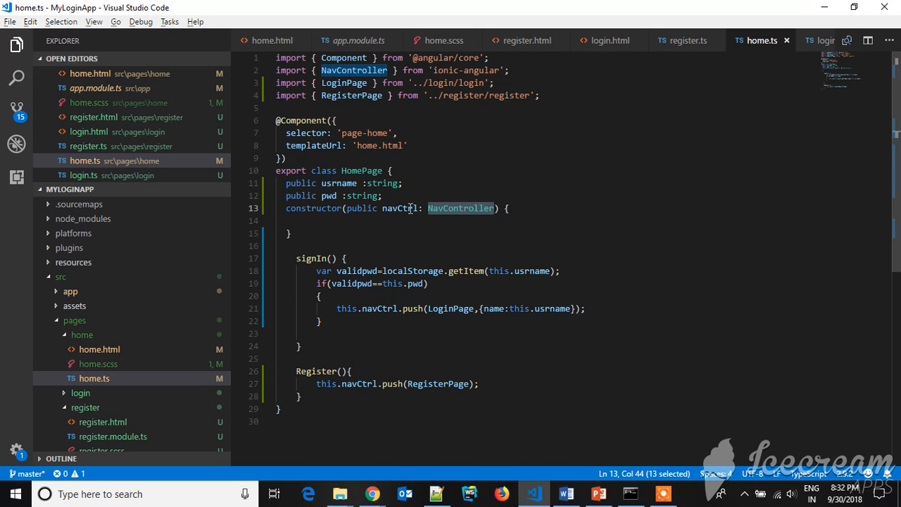
mouse_move(383, 395)
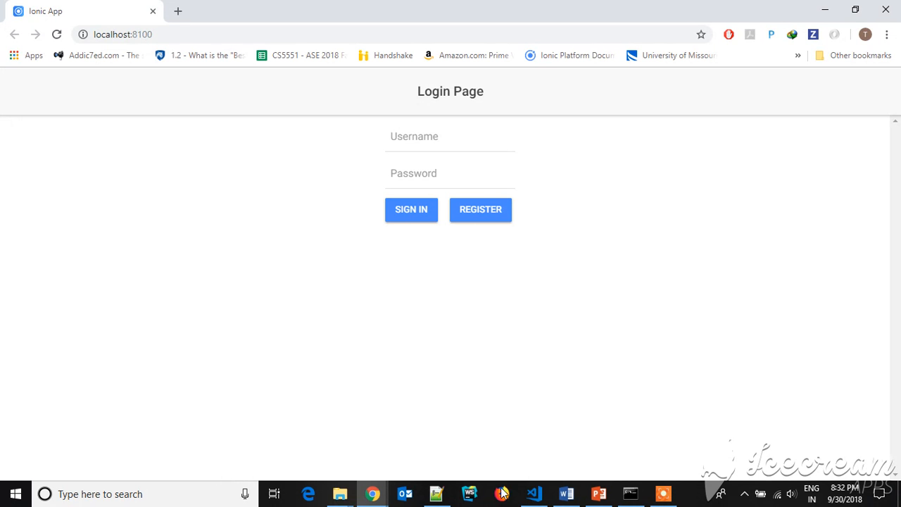
click(533, 493)
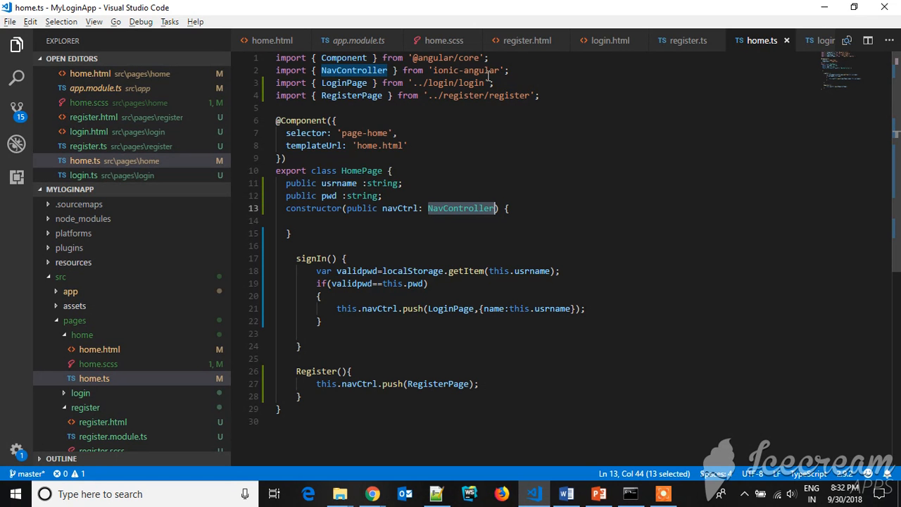
- Review register.html down to the Sign Up button, then open login.ts from the login folder
click(526, 39)
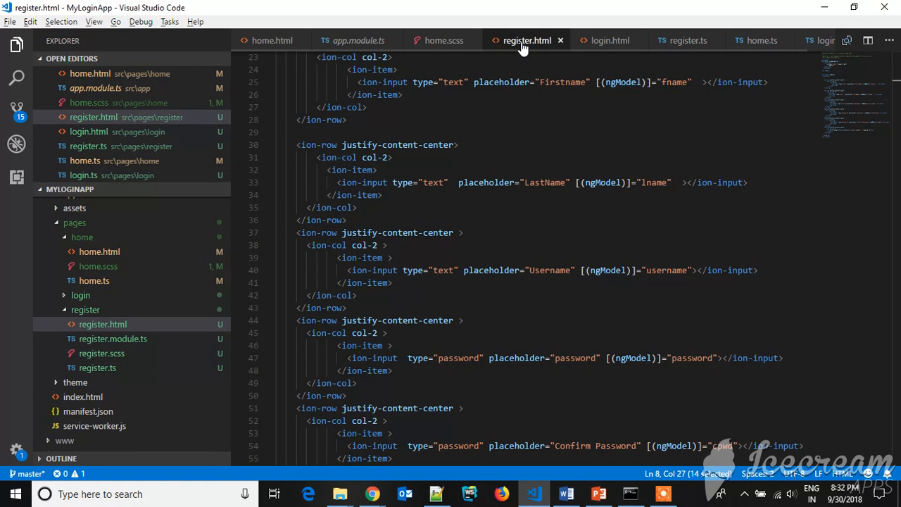
mouse_move(570, 134)
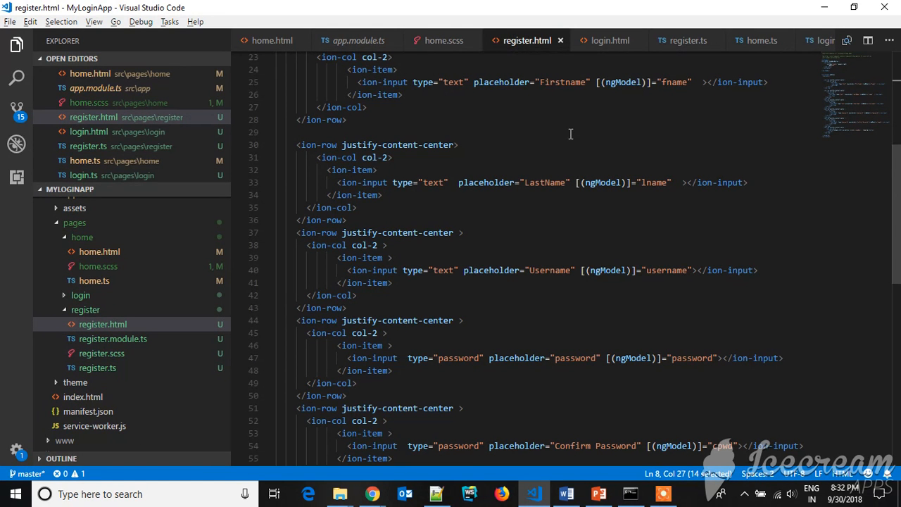
mouse_move(574, 335)
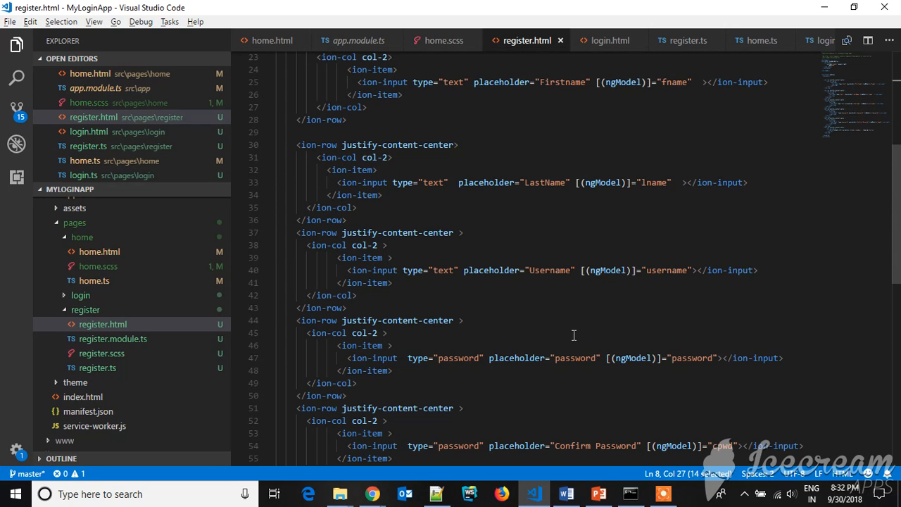
mouse_move(649, 82)
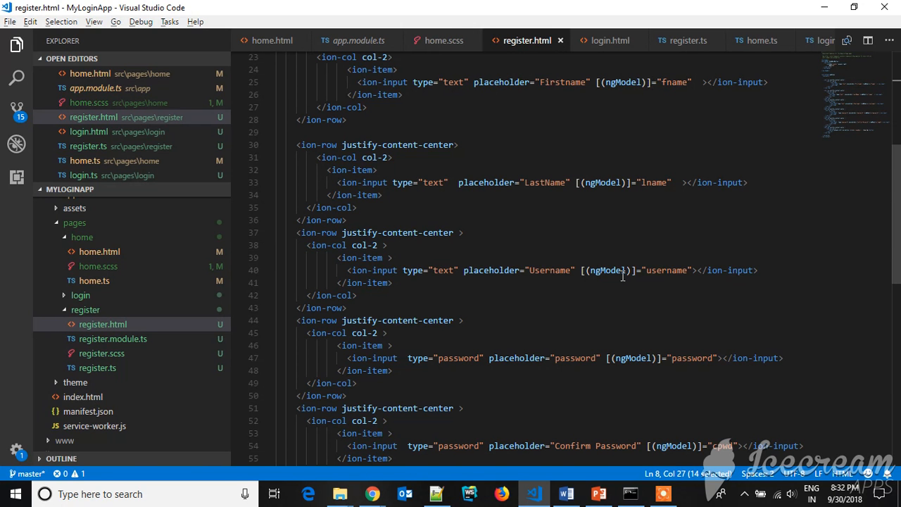
scroll(down, 3)
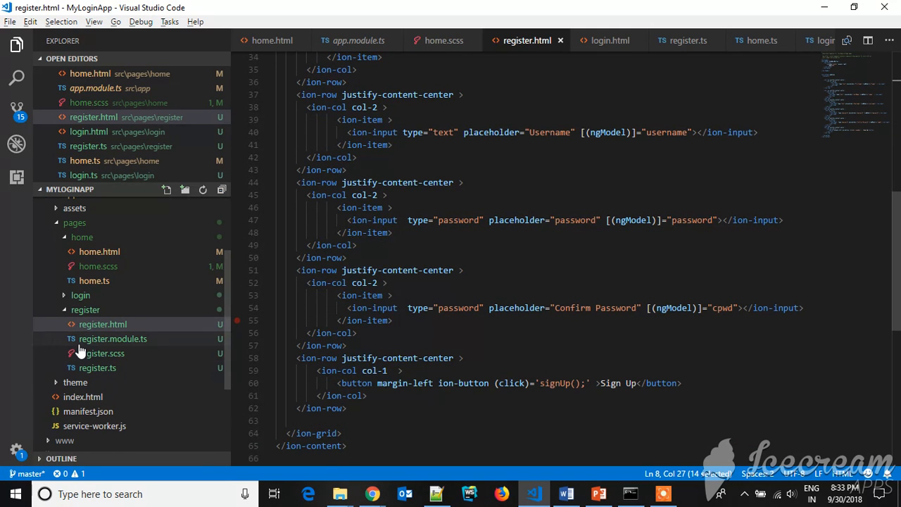
click(80, 295)
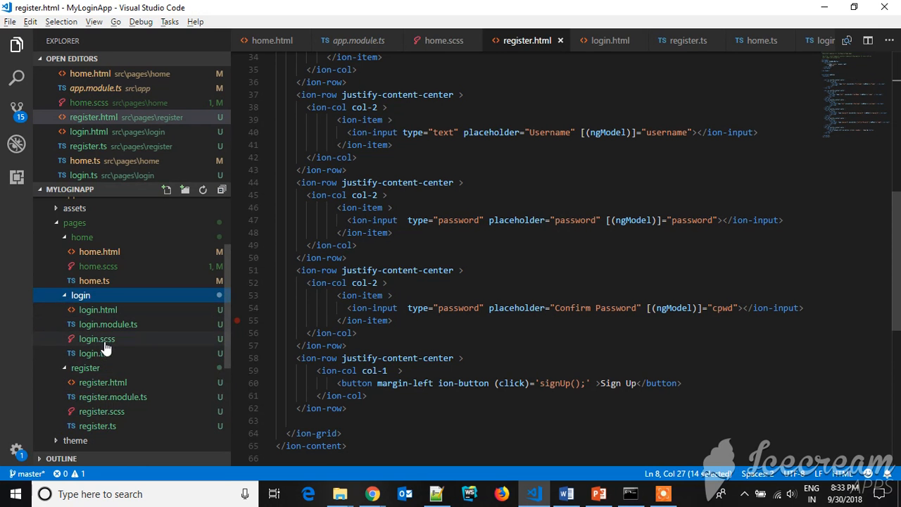
click(92, 352)
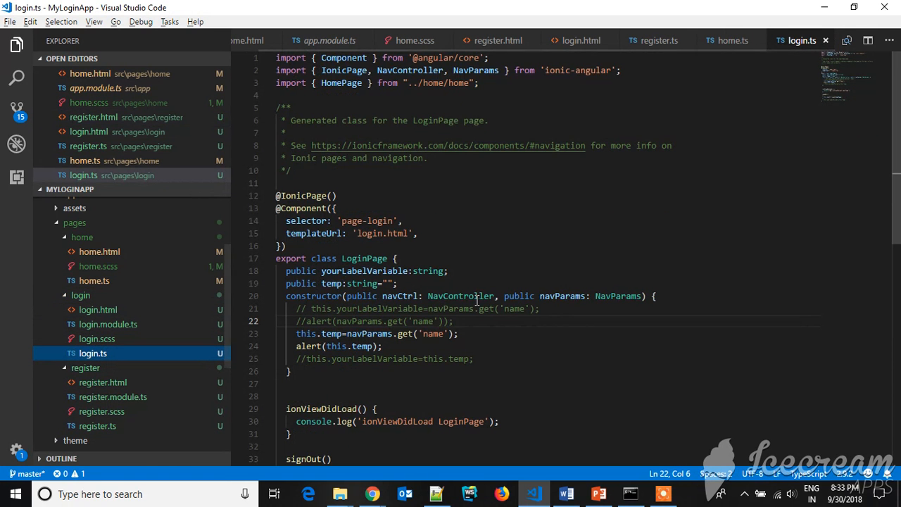
- Open register.ts to show the signUp empty-field and matching-password checks
scroll(down, 3)
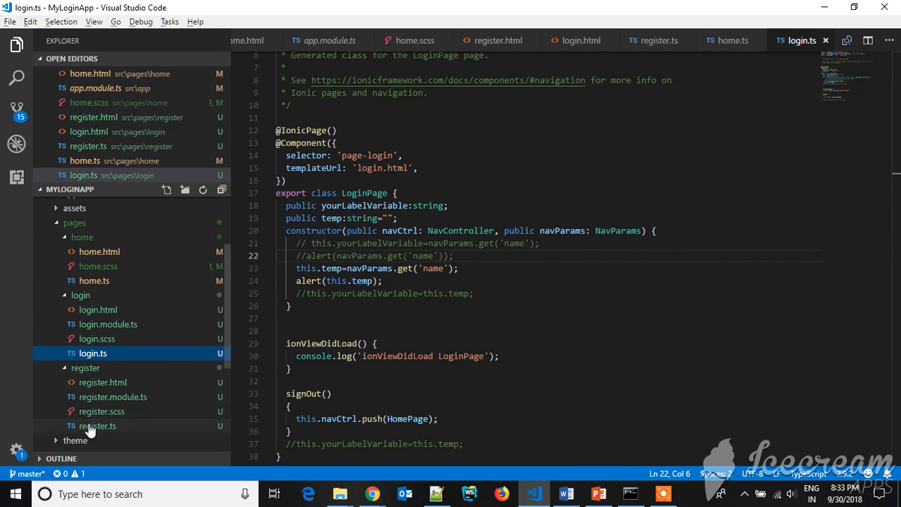
click(96, 425)
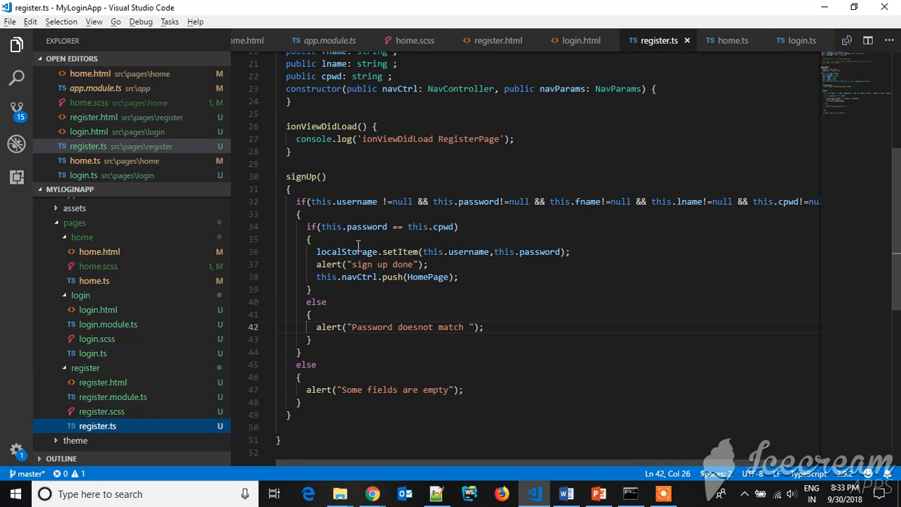
mouse_move(465, 227)
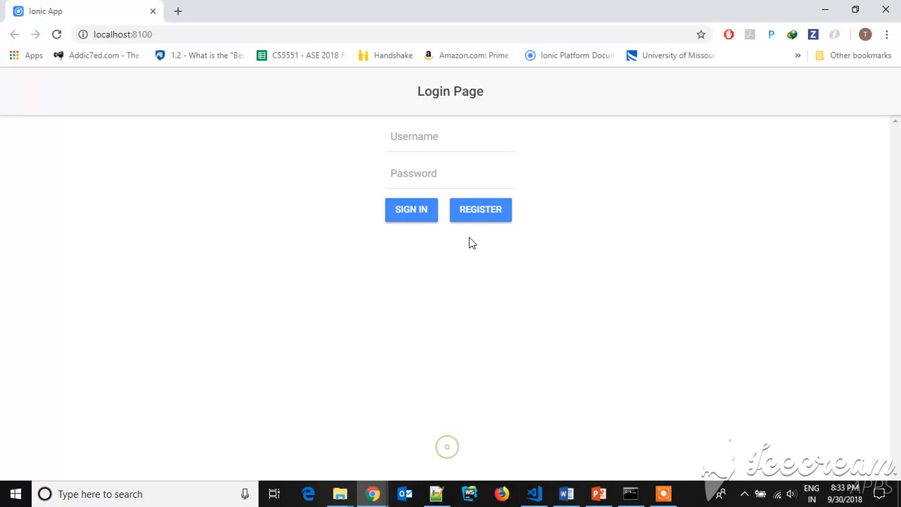
- Register harishtata; the first Sign Up attempt raises a password mismatch alert
click(480, 209)
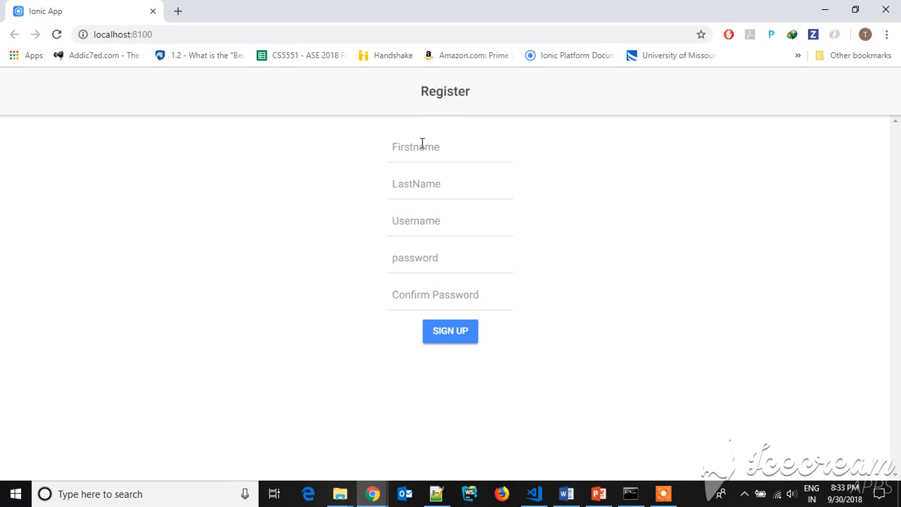
text(hari)
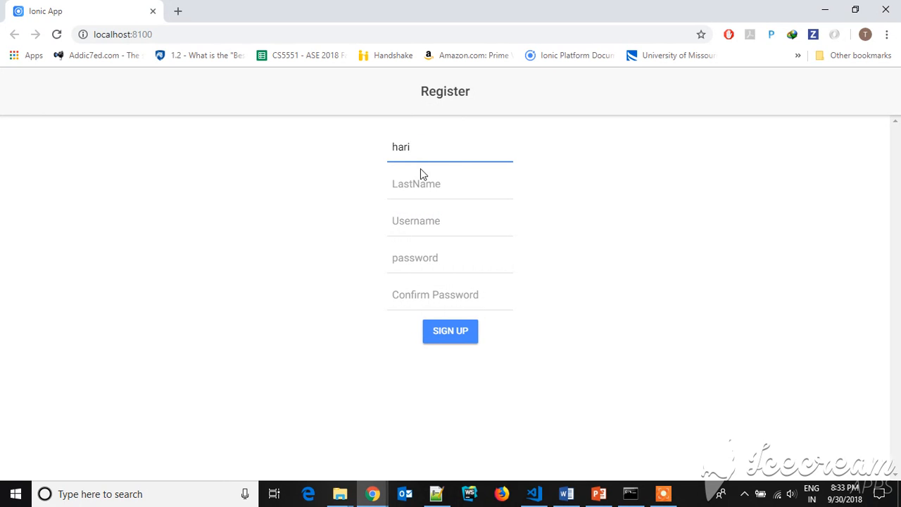
text(t)
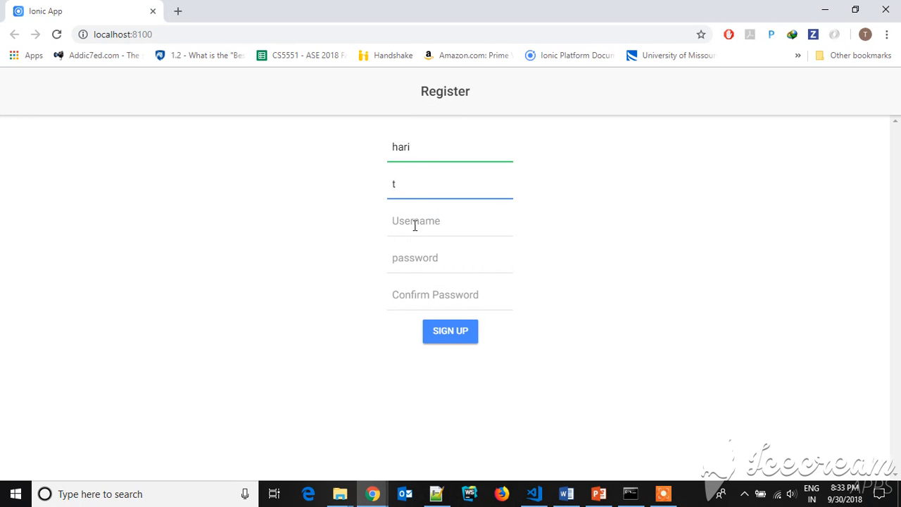
text(h)
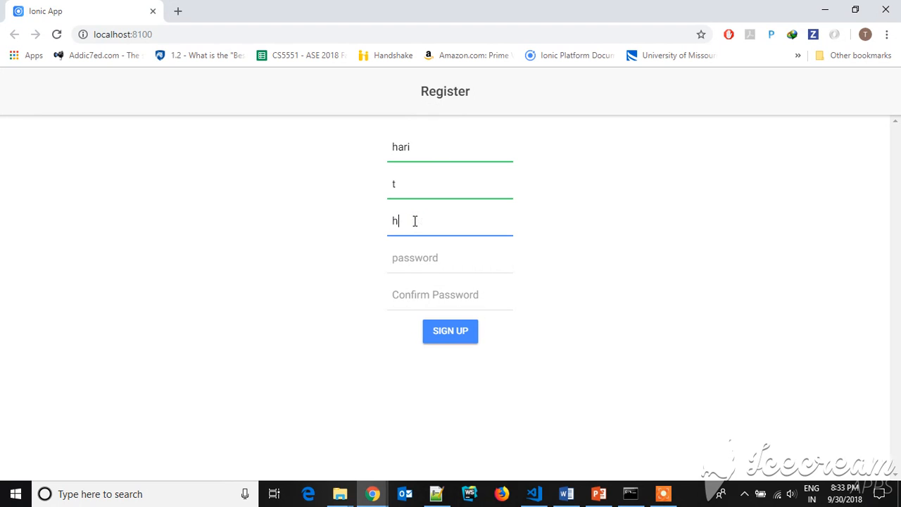
text(ari)
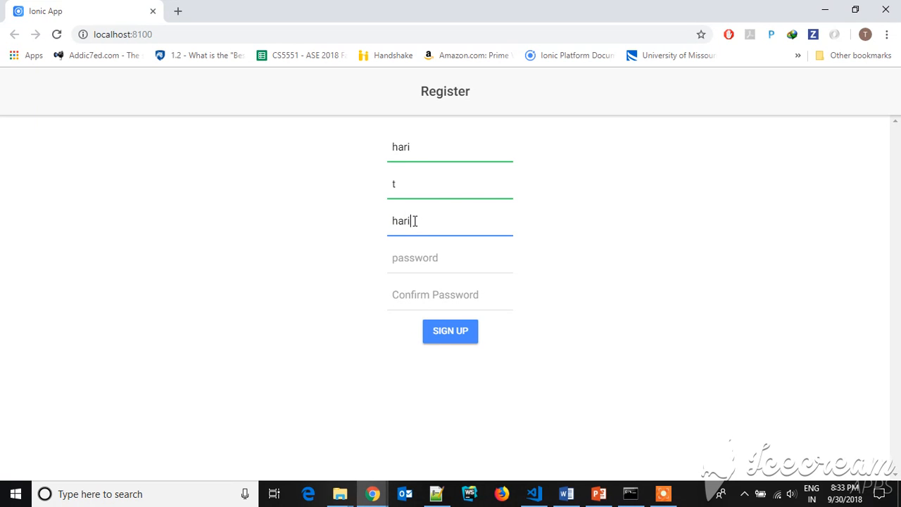
text(shtata)
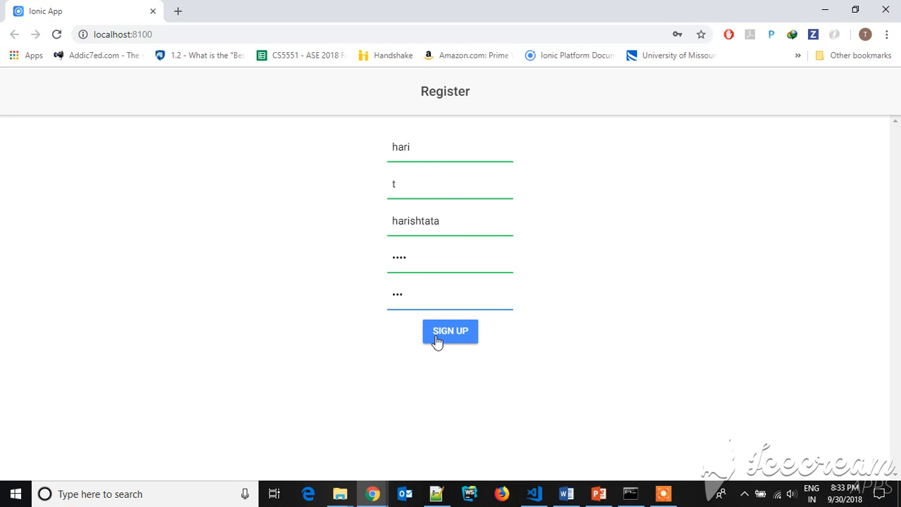
click(451, 331)
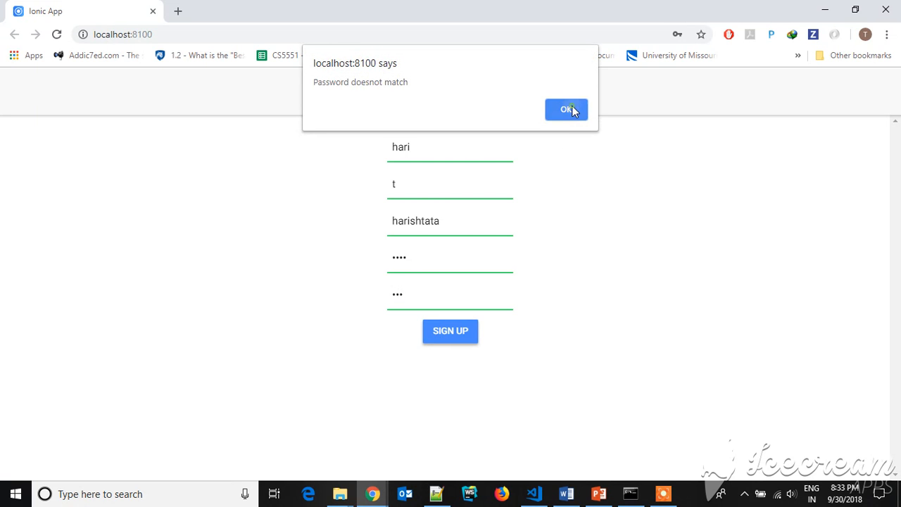
click(566, 110)
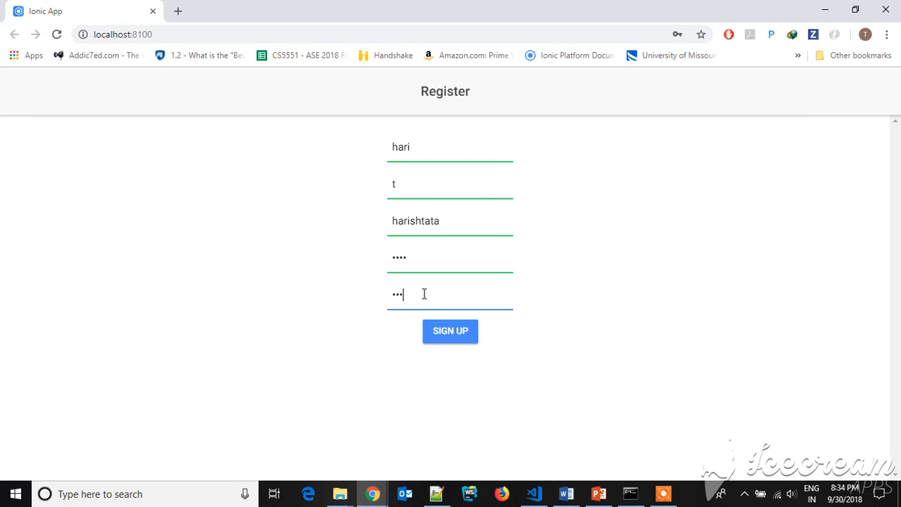
- Correct Confirm Password so sign-up succeeds, acknowledge the done alert, and return to VS Code
click(450, 331)
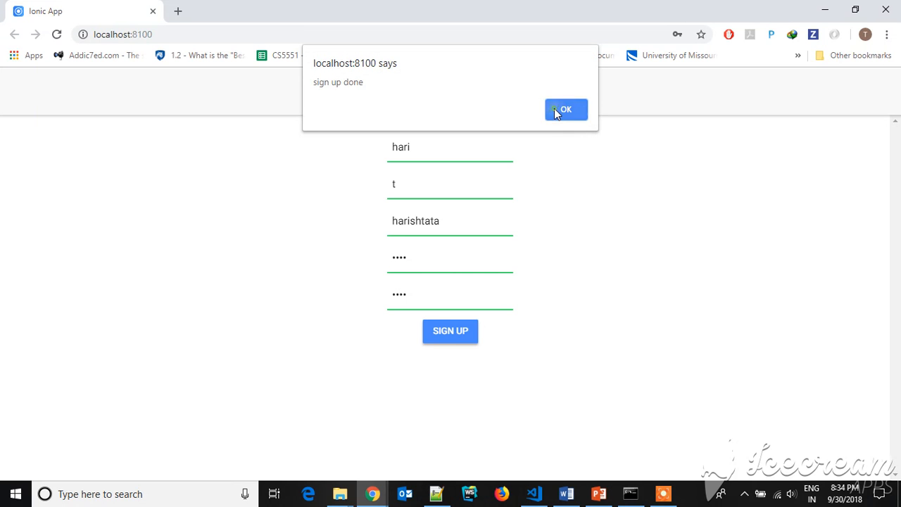
click(565, 110)
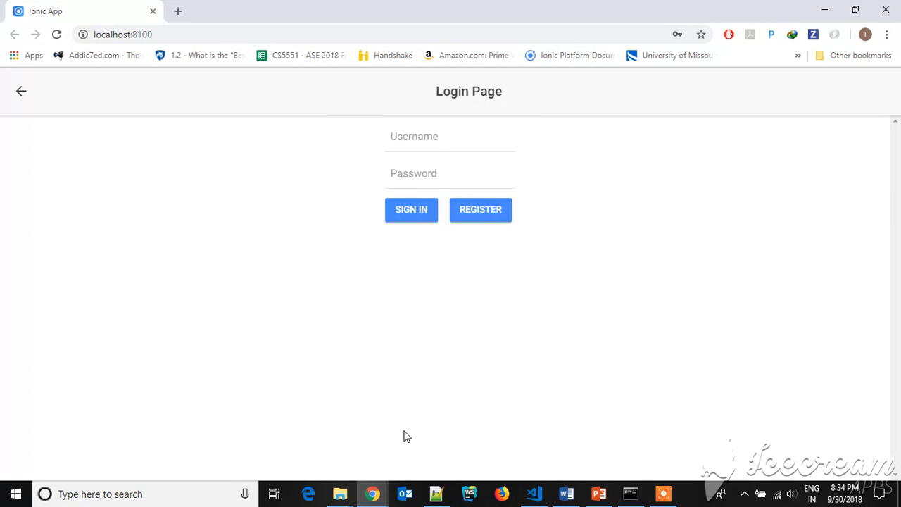
click(532, 493)
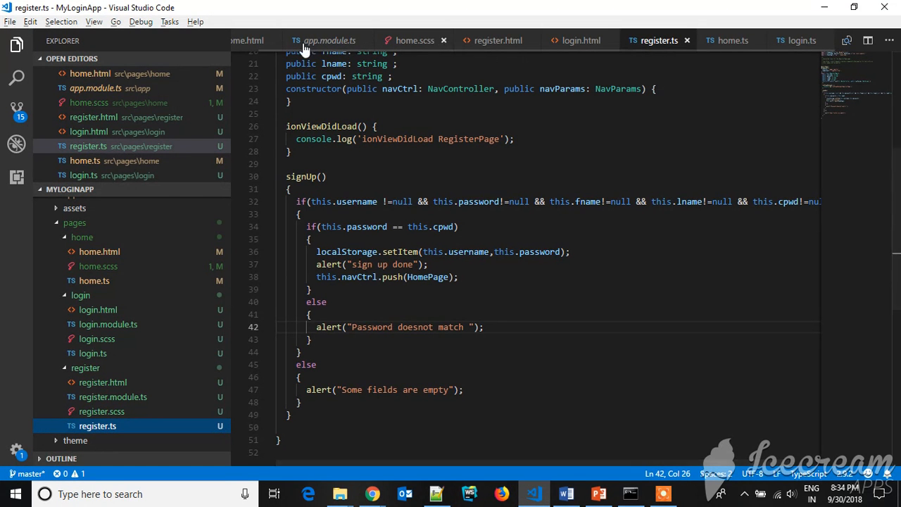
mouse_move(93, 280)
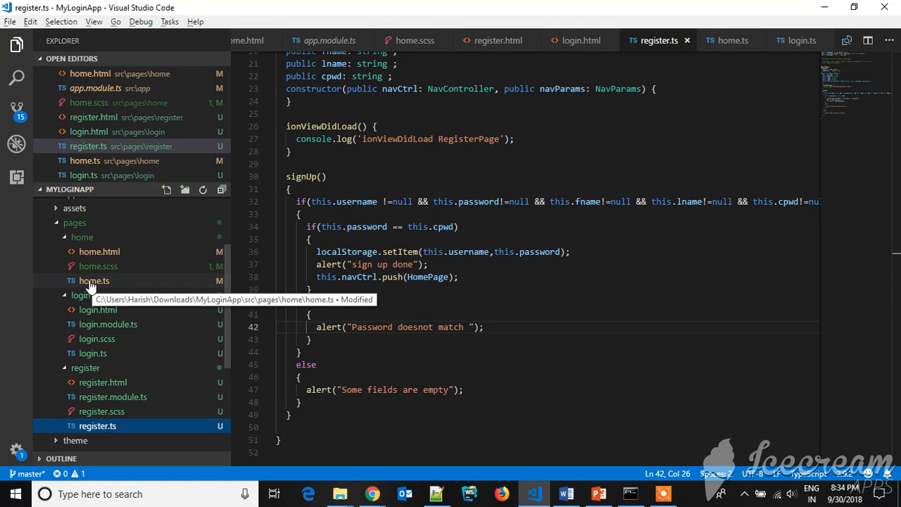
- Open home.ts to show signIn comparing the entered password against stored credentials
click(93, 281)
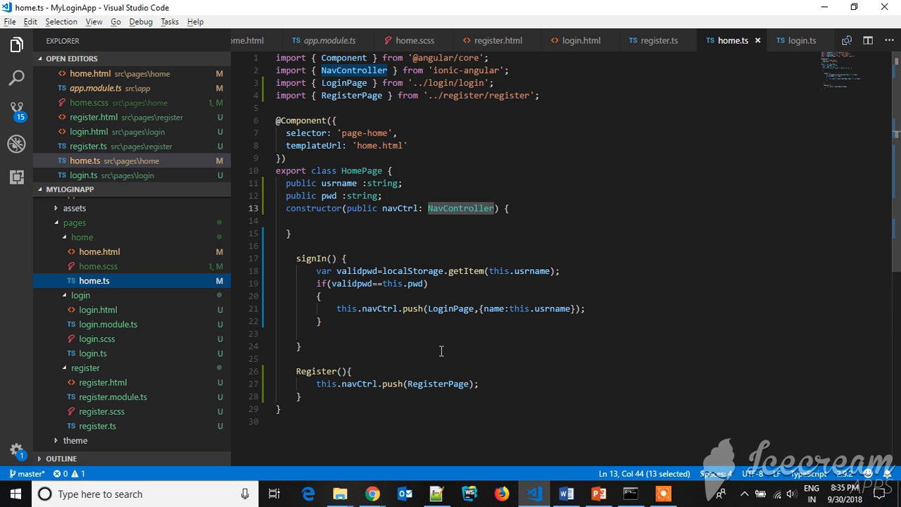
mouse_move(386, 285)
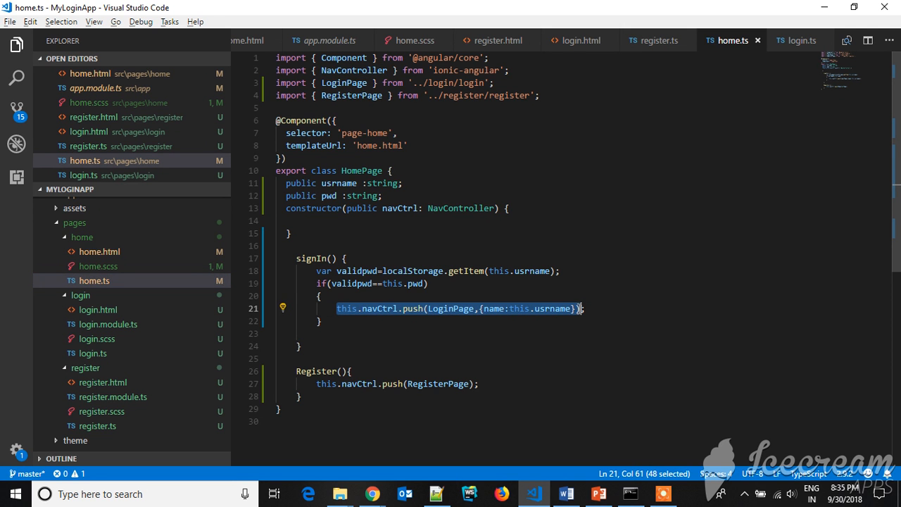
mouse_move(494, 288)
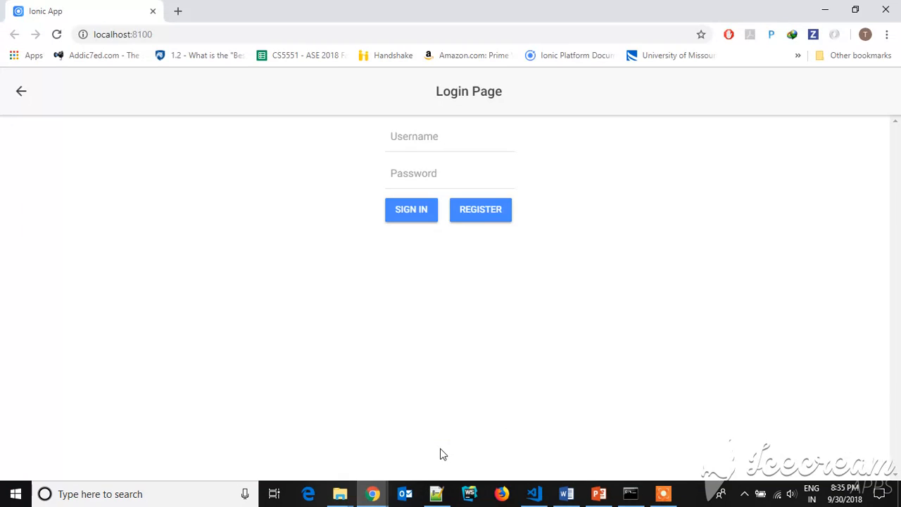
- Sign in as harishtata, acknowledge the name alert and reach the welcome HomePage
click(449, 137)
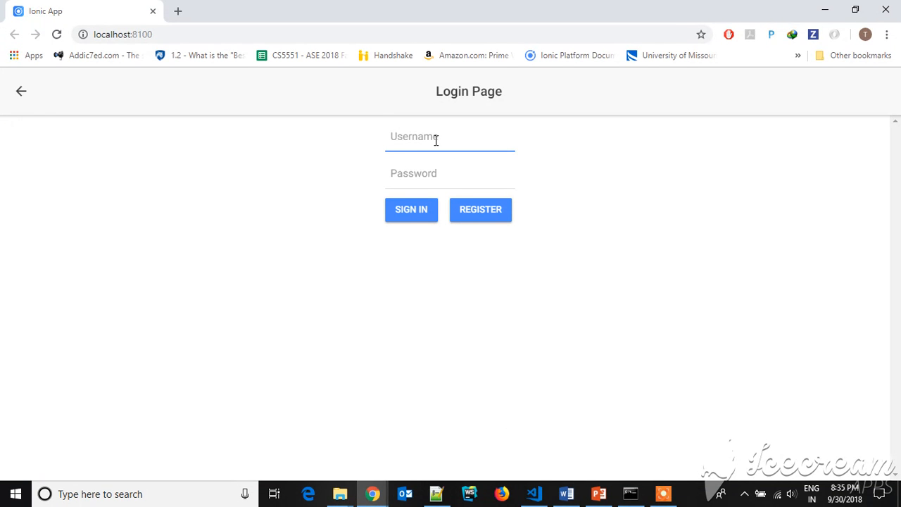
text(HARISH)
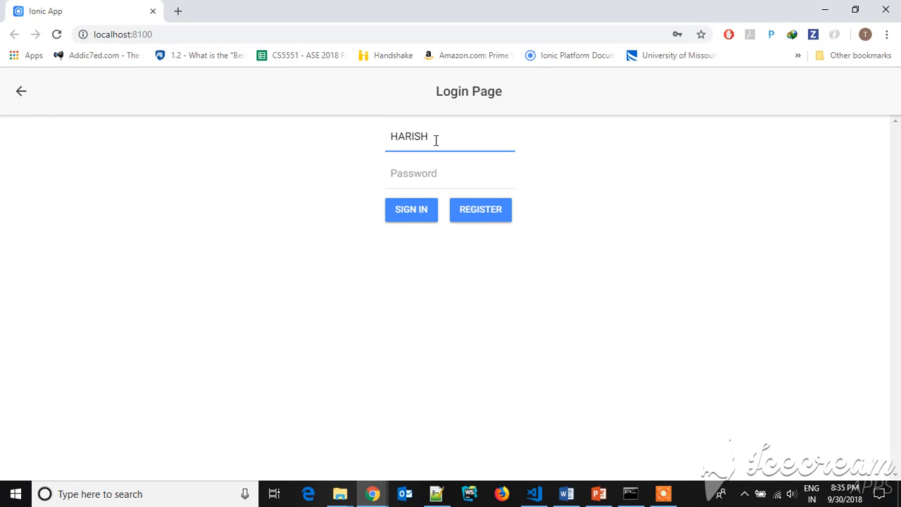
text(harishtata)
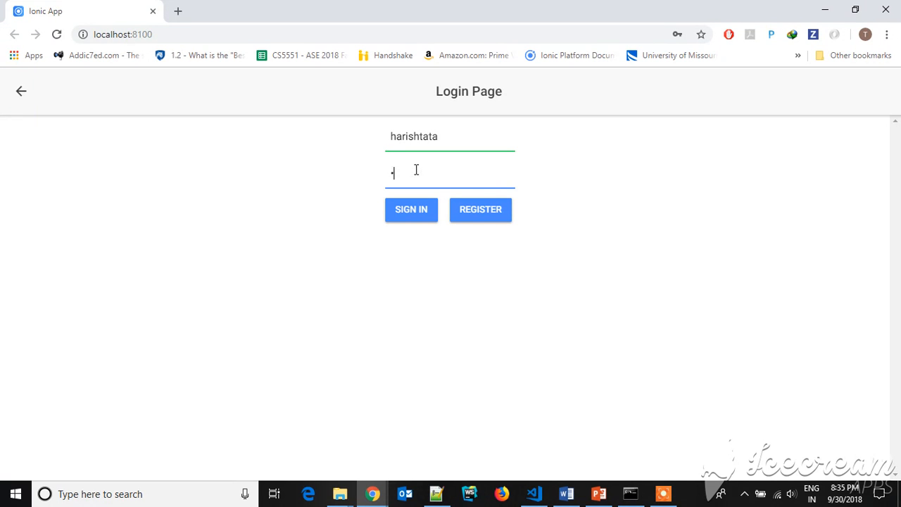
text(••••)
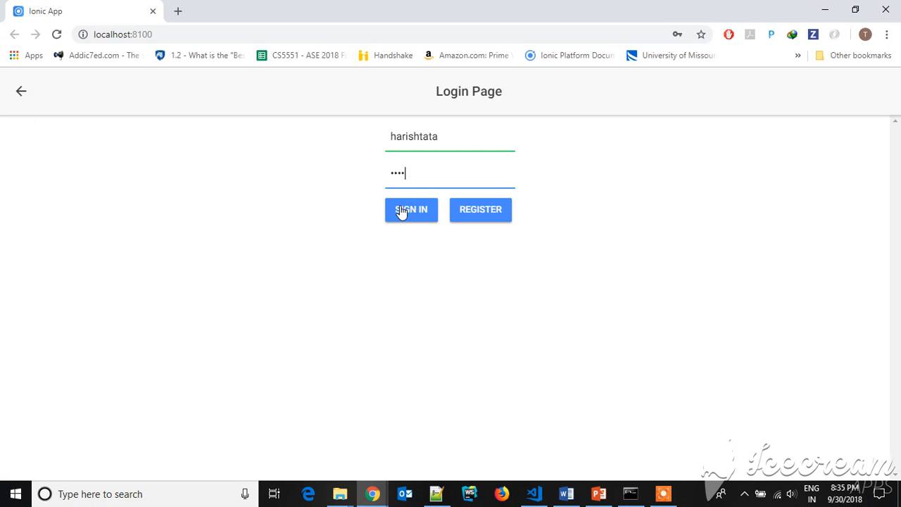
click(411, 209)
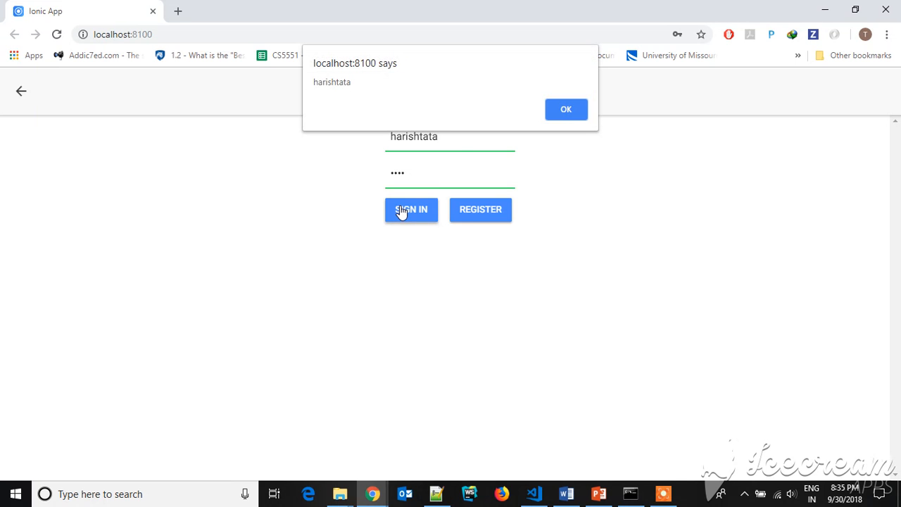
click(566, 110)
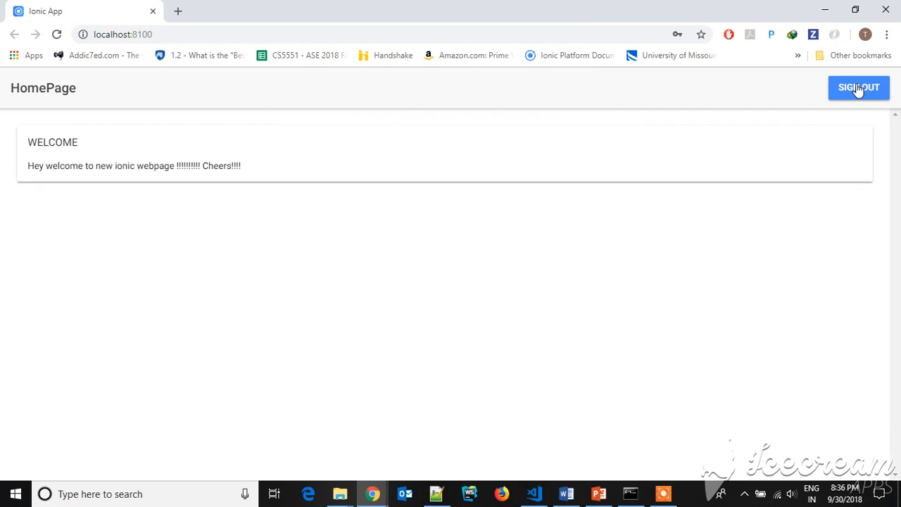
- Sign out back to the login page and switch to VS Code
click(856, 87)
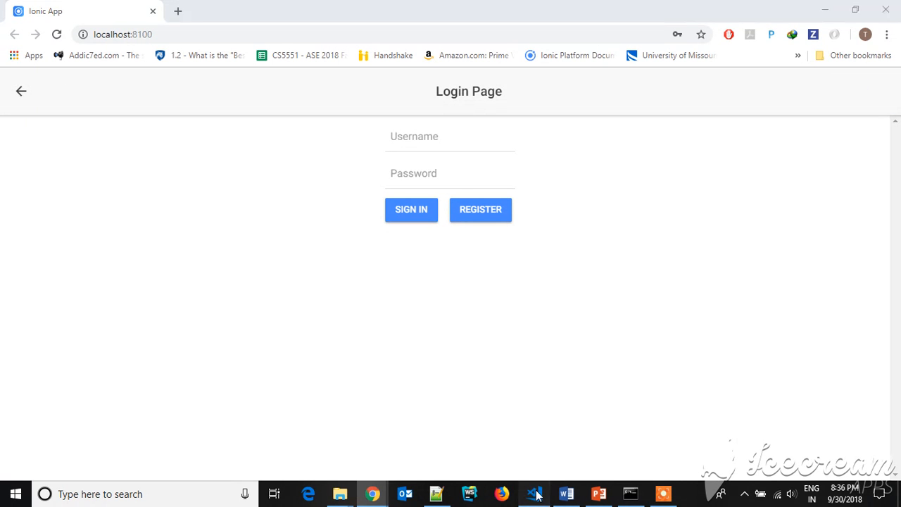
click(532, 492)
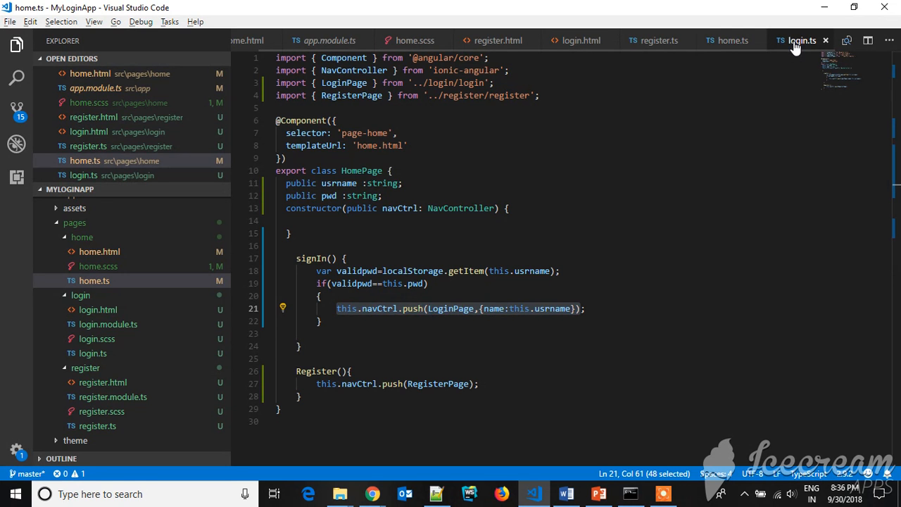
- Show login.ts, whose signOut navigates the user back to HomePage
click(803, 39)
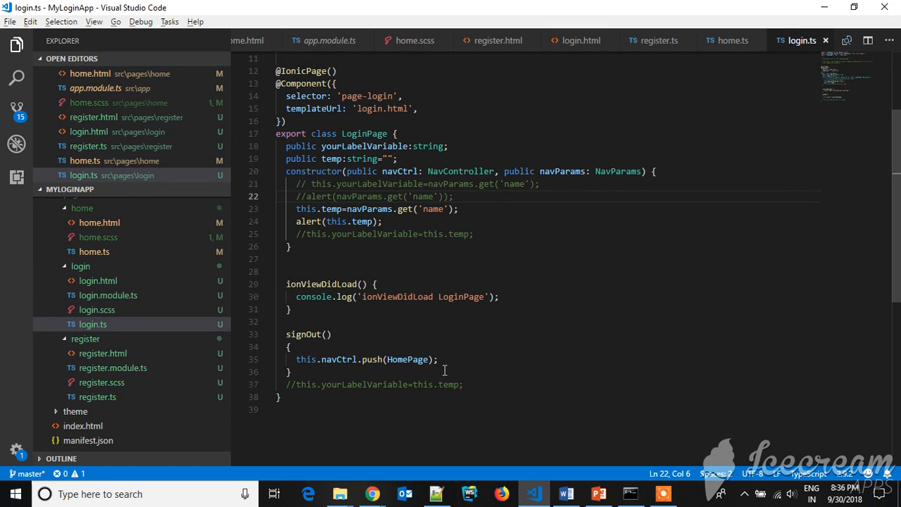
mouse_move(476, 327)
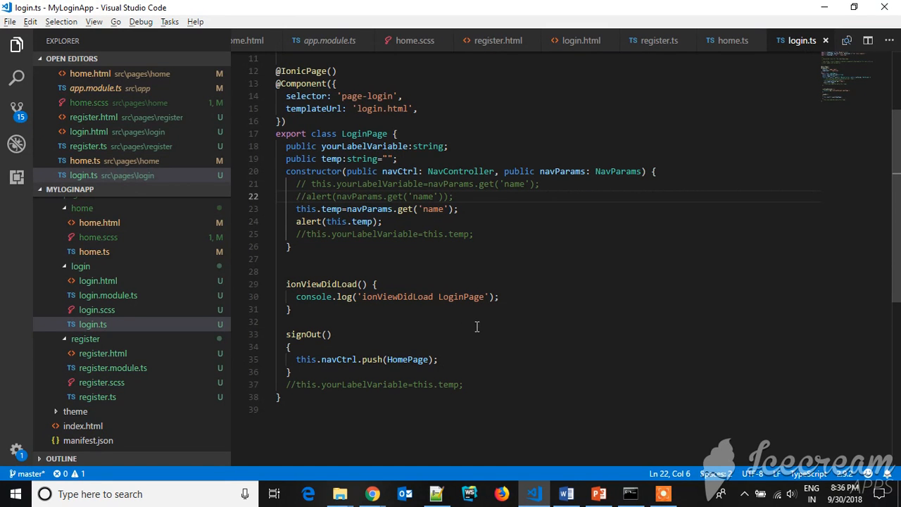